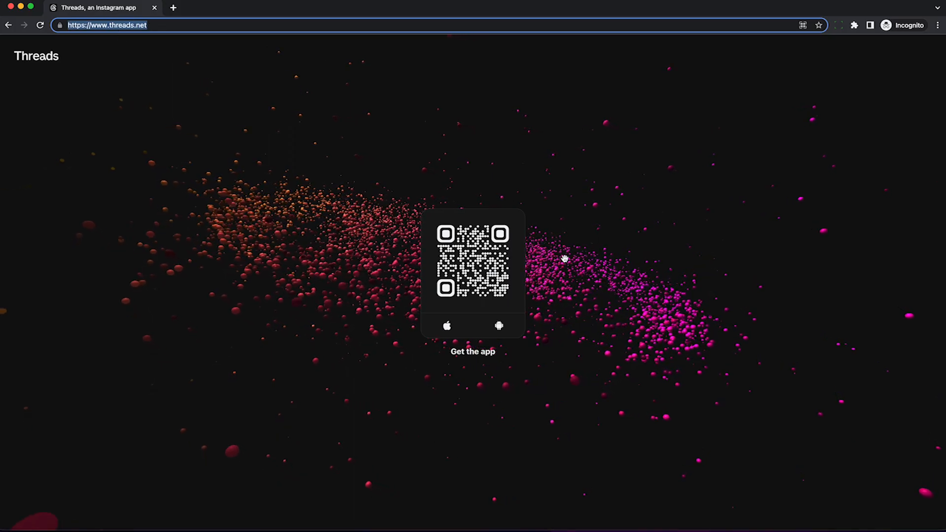
Step: View the Threads app's App Store listing from the icon under the QR code
left_click(443, 426)
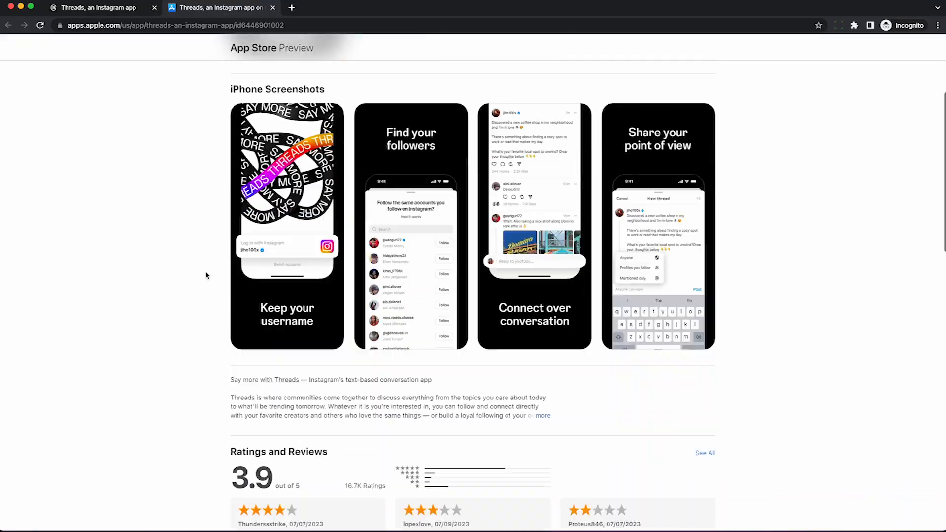
scroll("down", 3)
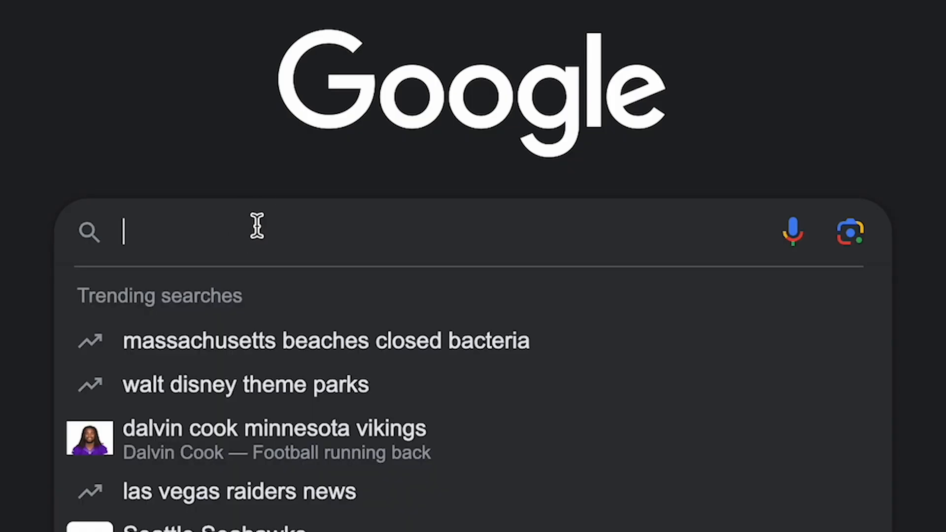
Step: Search Google for "site:threads.net zuckerberg" to find Mark Zuckerberg's Threads pages
type("site:threads.net")
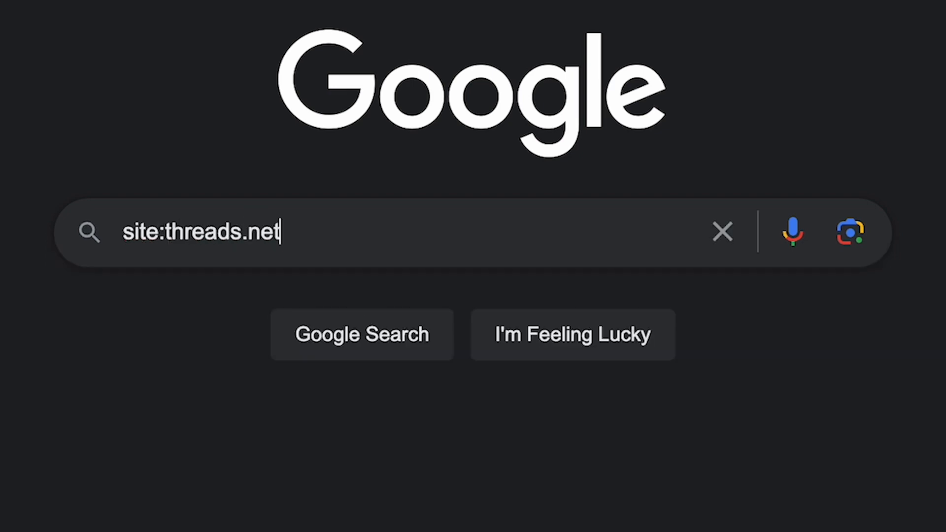
type("zuckerb")
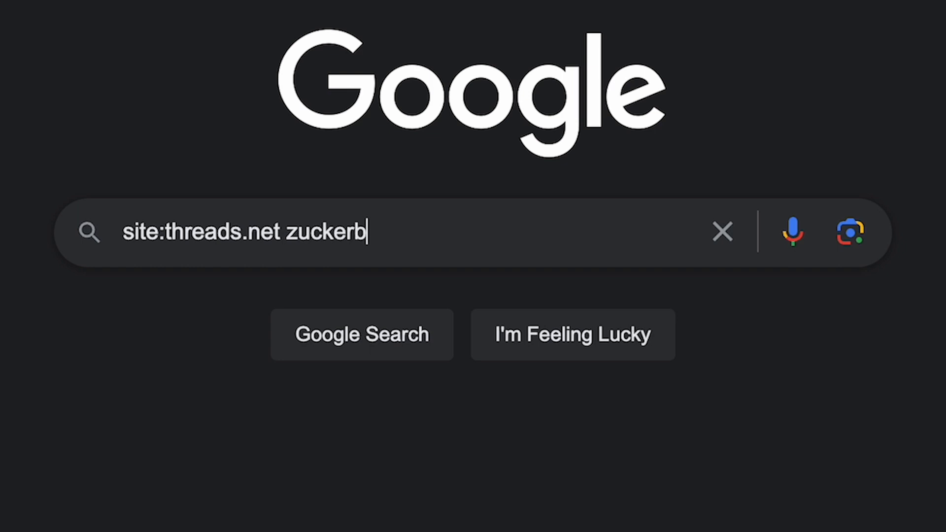
key("Enter")
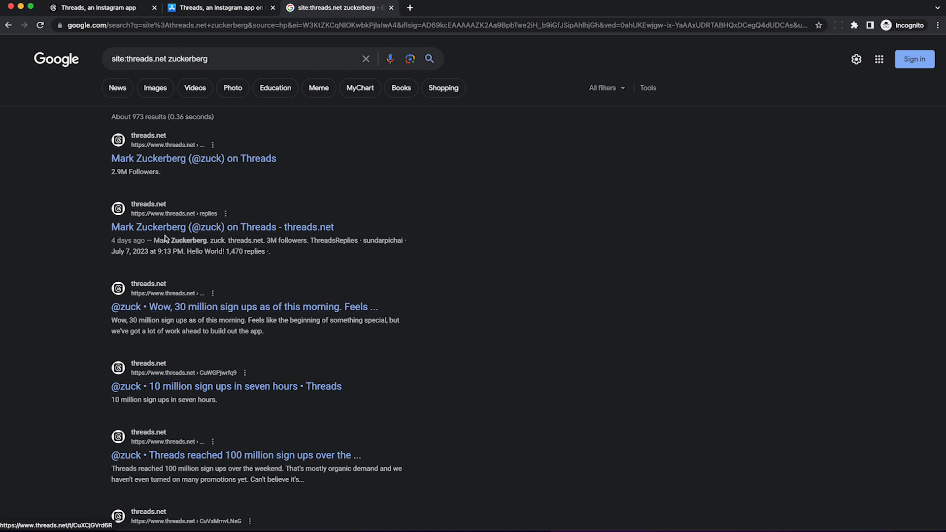
left_click(193, 158)
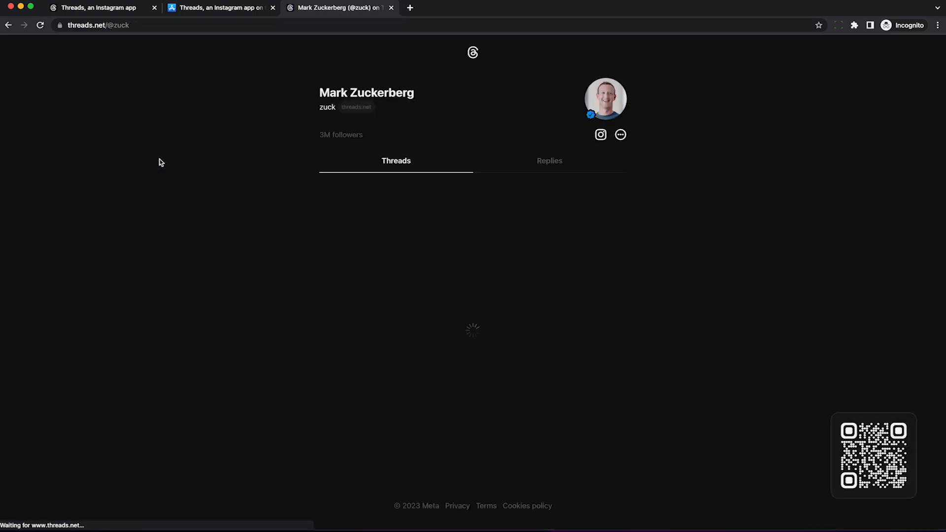
mouse_move(450, 73)
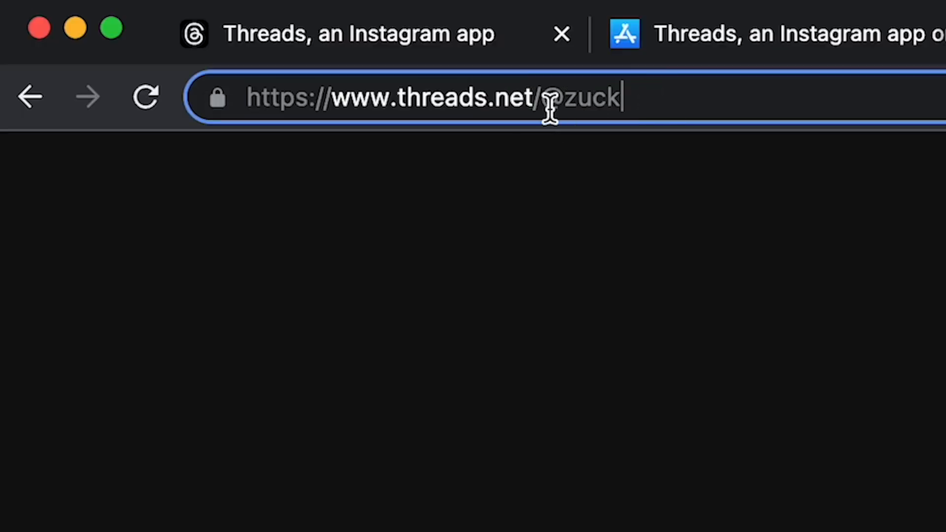
double_click(591, 97)
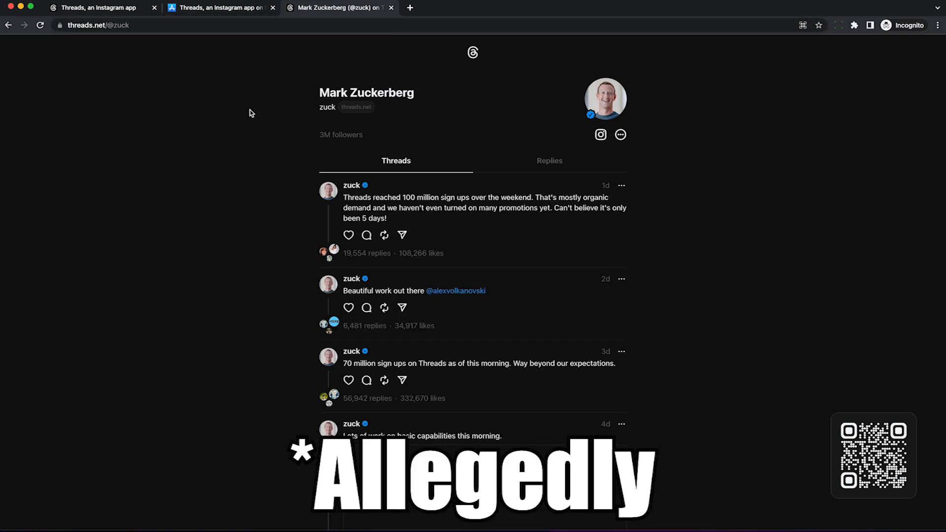
scroll("down", 3)
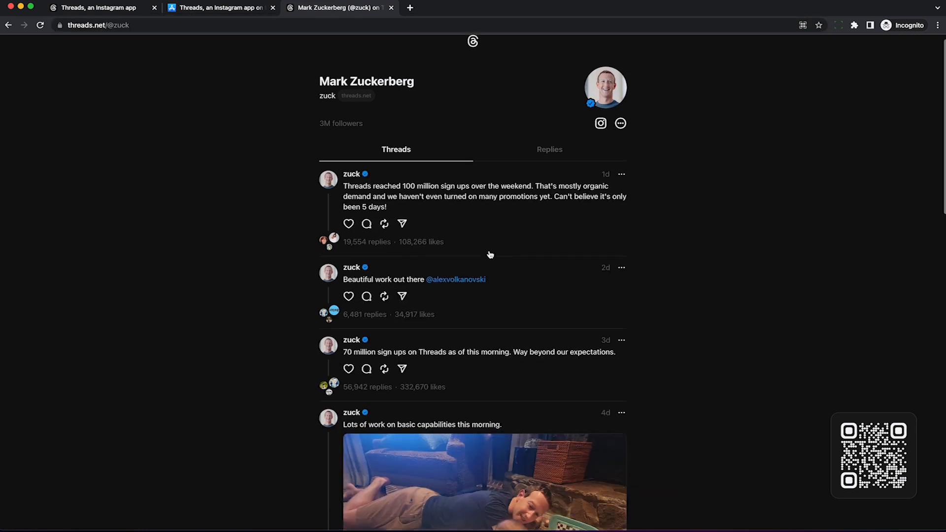
scroll("down", 3)
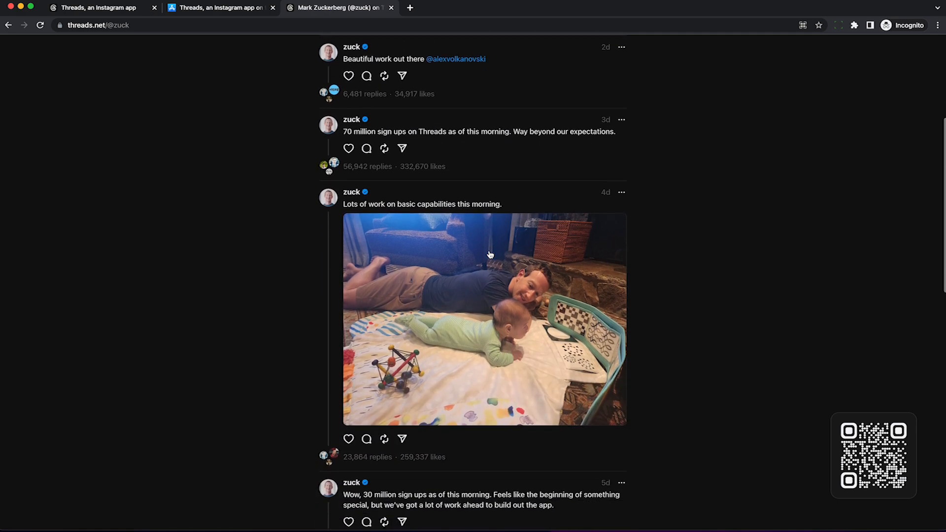
scroll("down", 3)
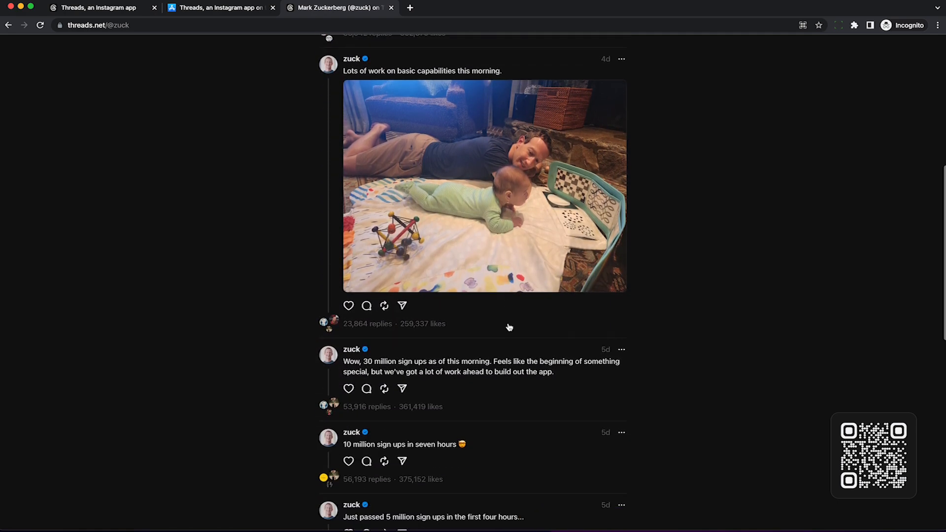
scroll("down", 3)
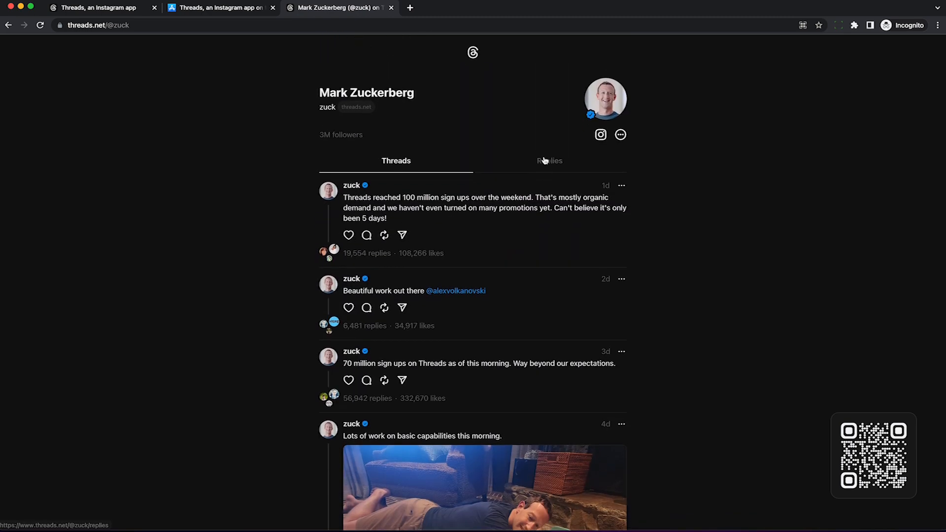
Step: Browse his Replies tab, dismiss the get-the-app prompt and return to his Threads list
left_click(550, 161)
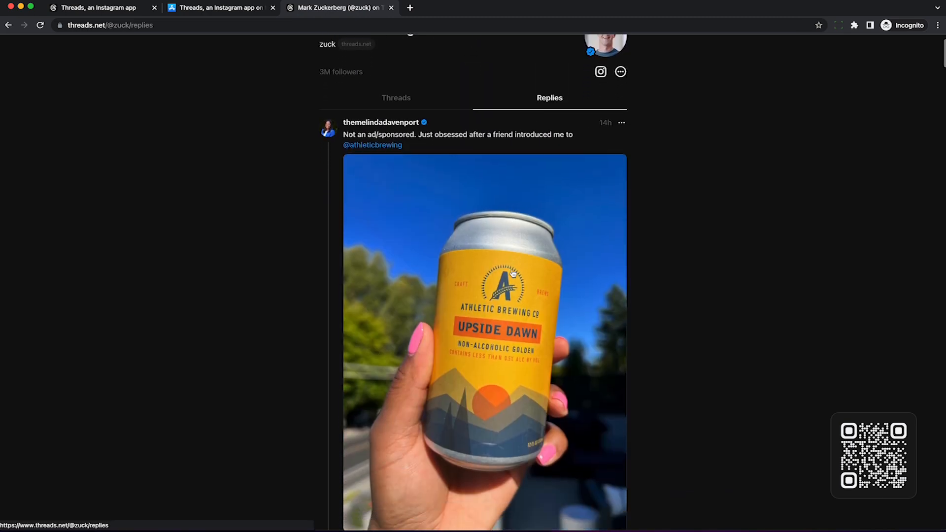
scroll("down", 3)
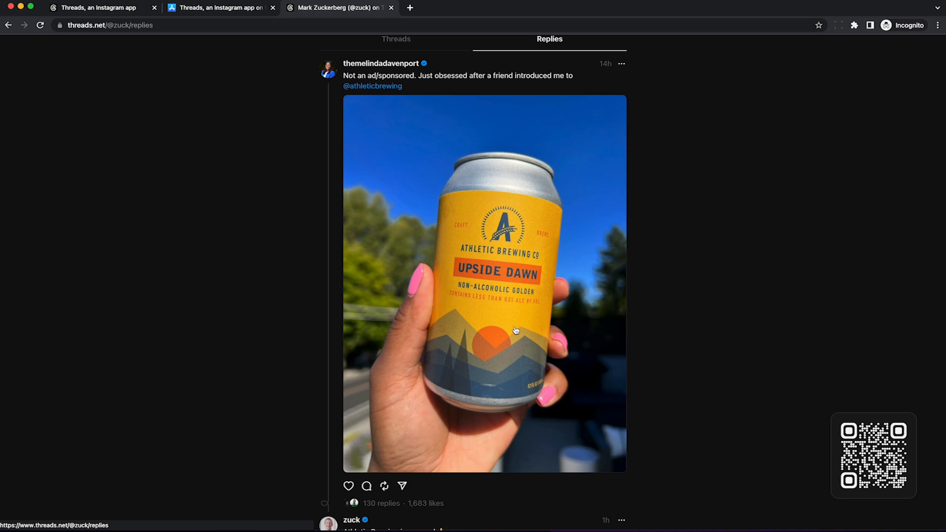
scroll("down", 3)
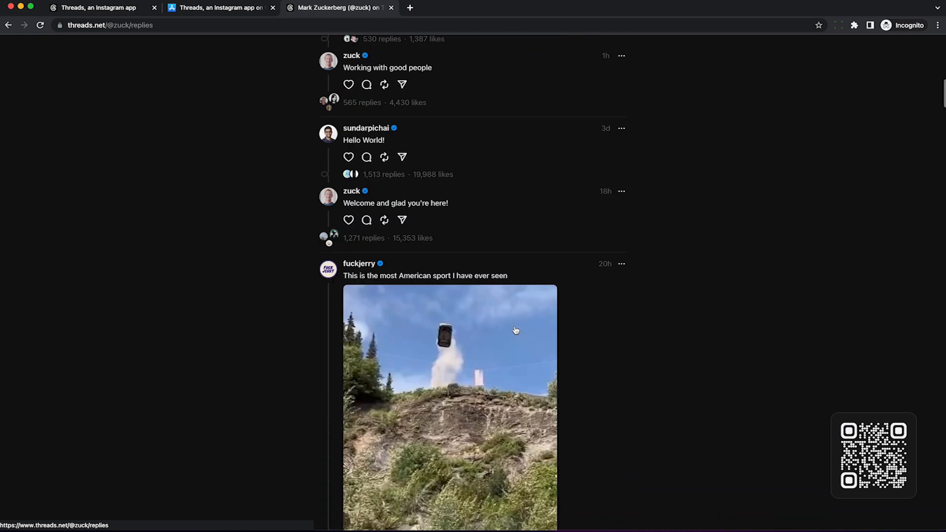
scroll("down", 3)
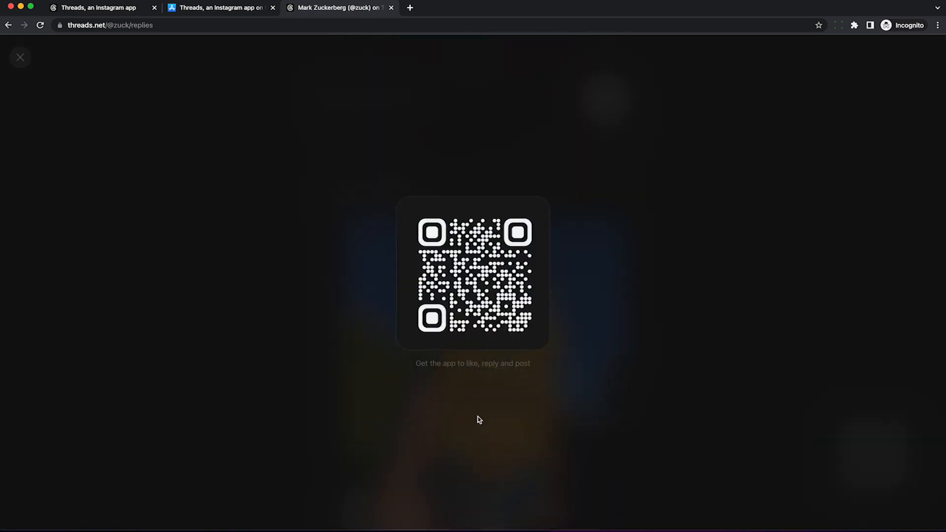
left_click(19, 57)
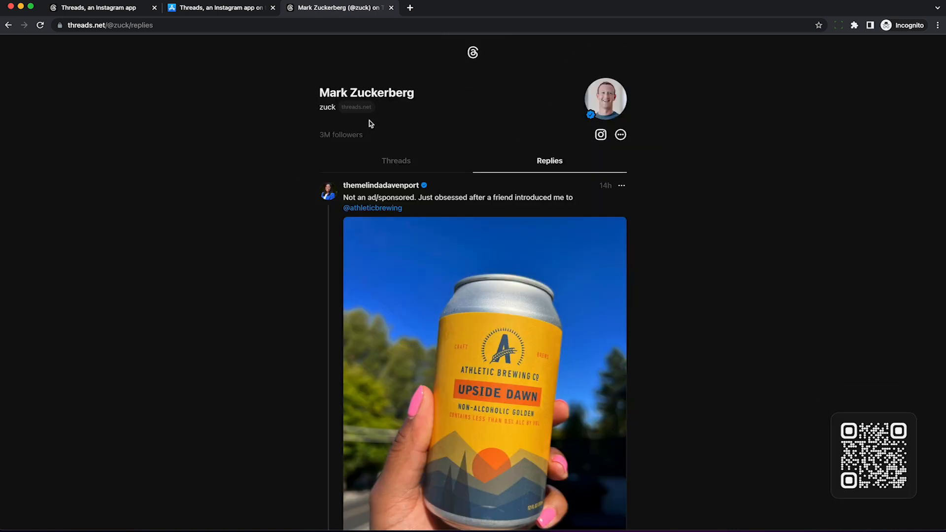
left_click(396, 161)
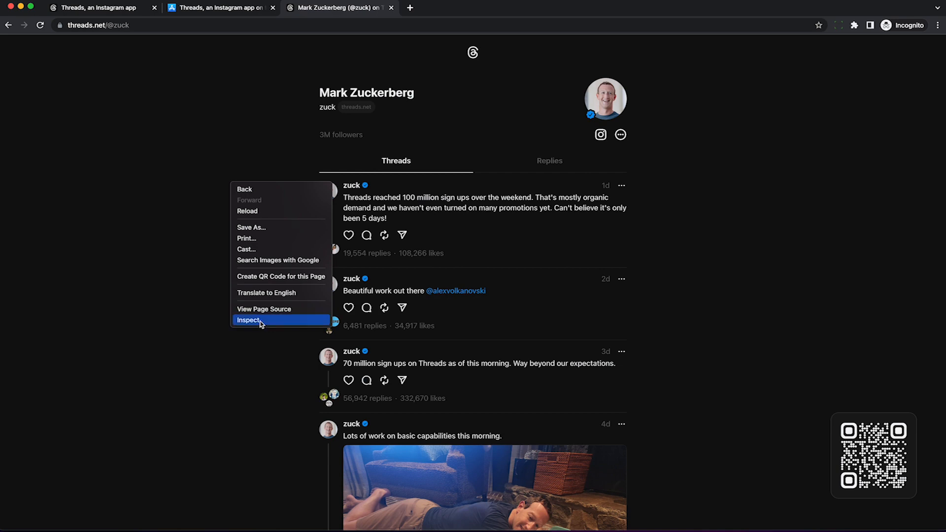
Step: Record the profile's Fetch/XHR network traffic in DevTools, reloading and scrolling so graphql requests complete
left_click(247, 320)
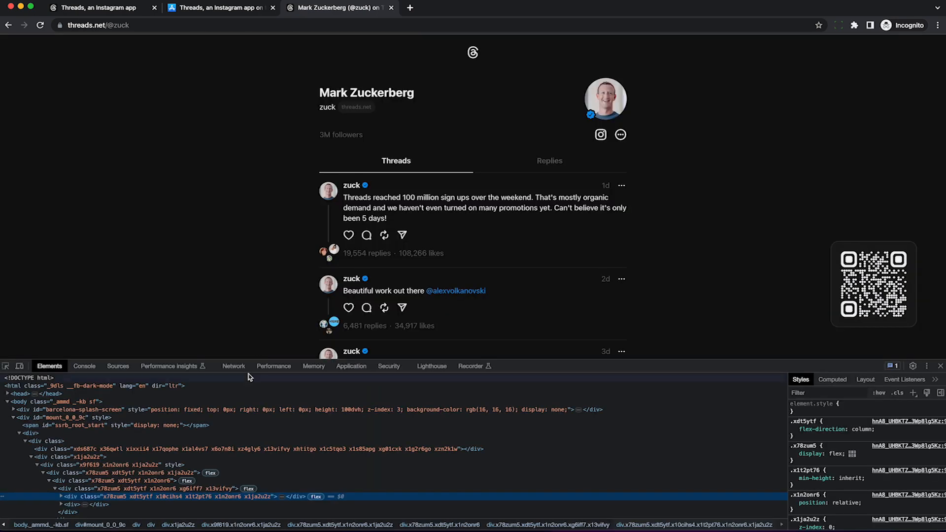
left_click(233, 365)
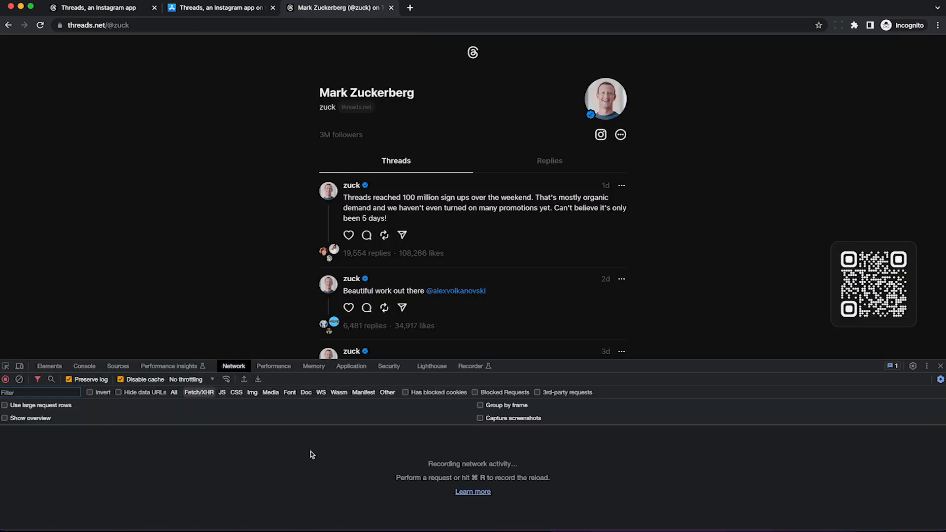
key("cmd+r")
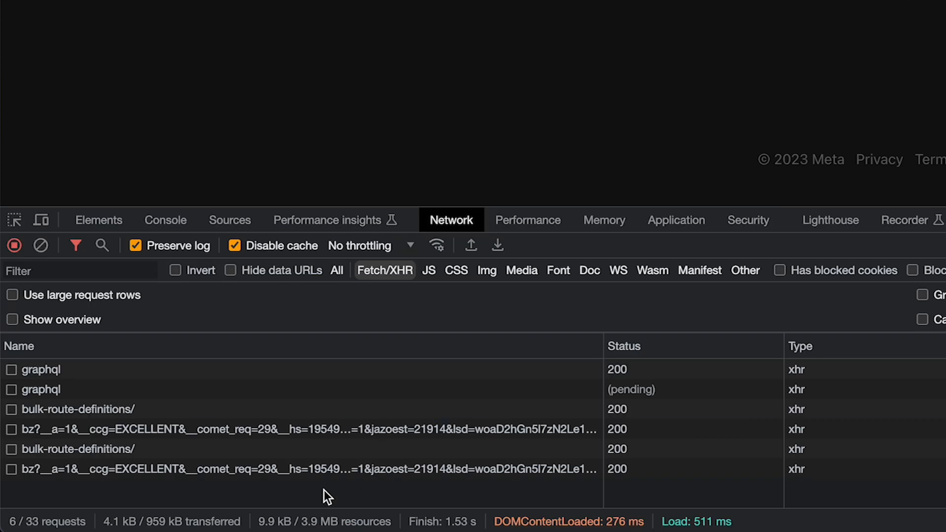
left_click(77, 409)
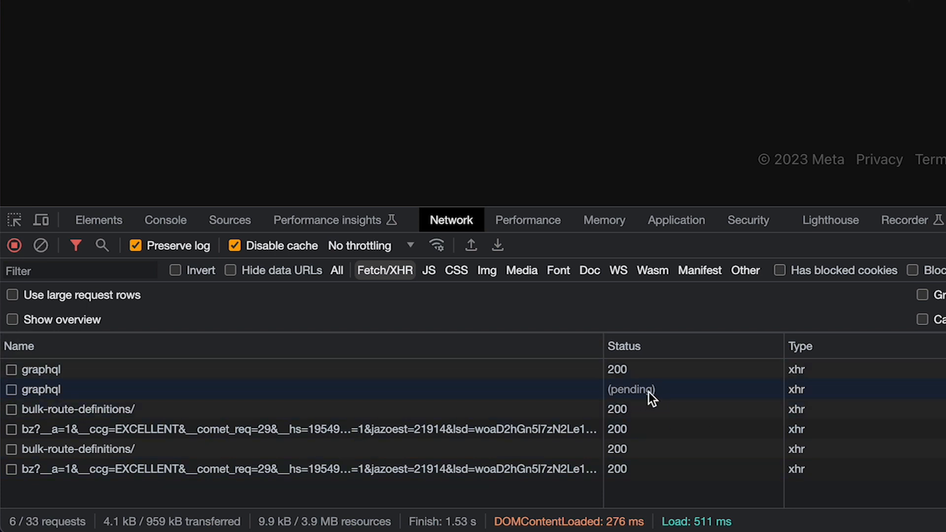
scroll("down", 3)
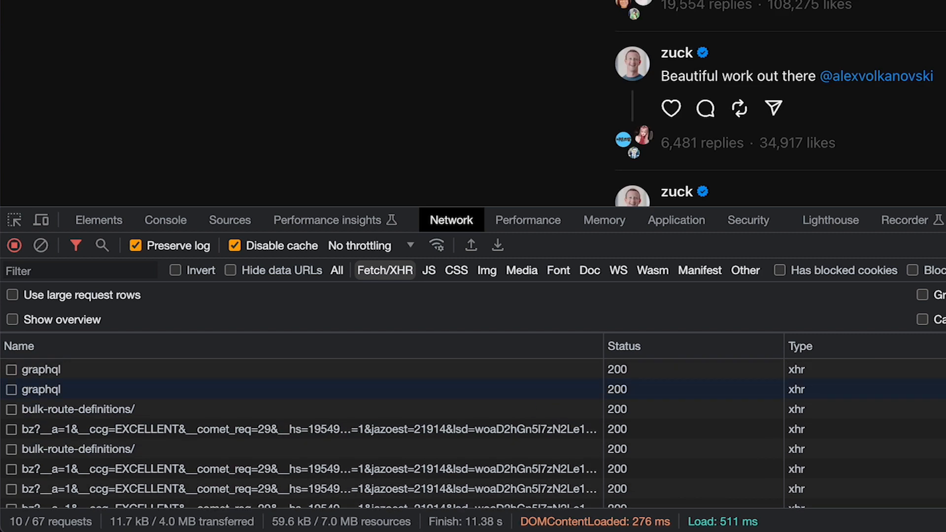
Step: Select the graphql request, note its URL in Headers and switch to the parsed Preview
left_click(40, 389)
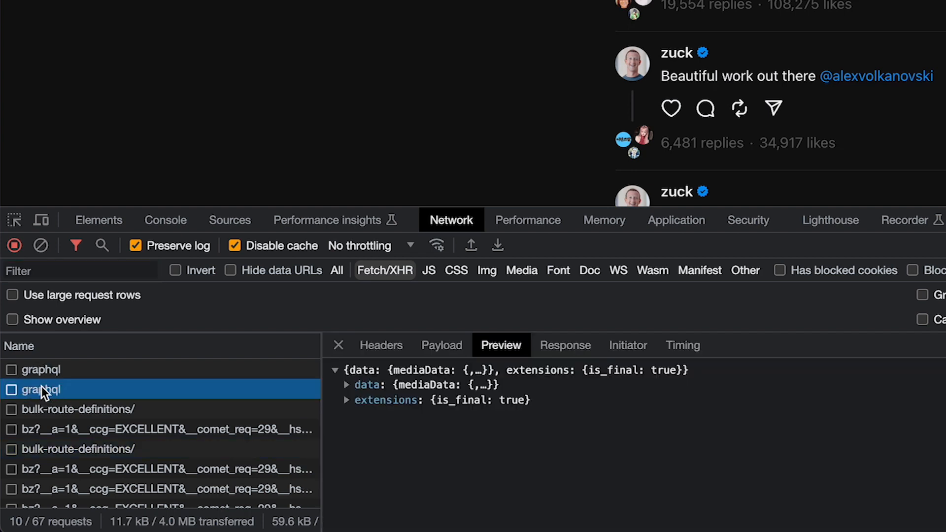
left_click(381, 345)
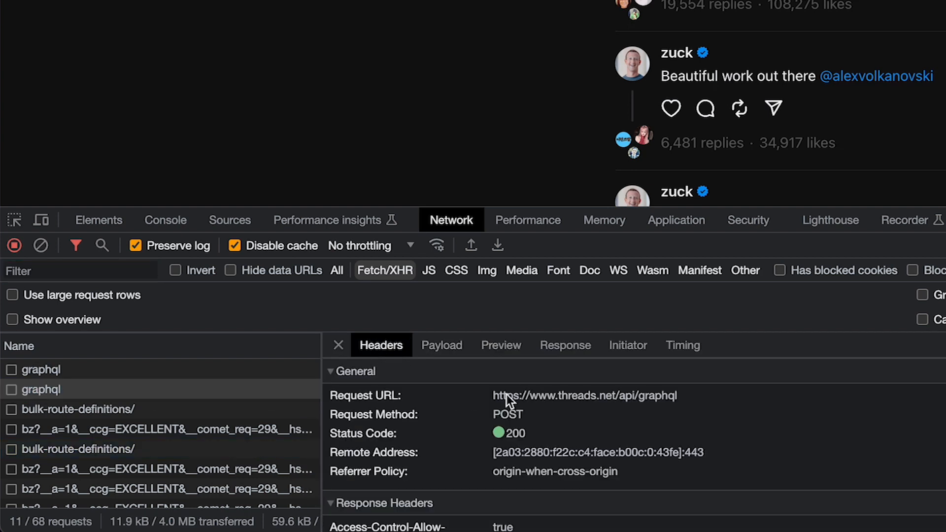
double_click(583, 395)
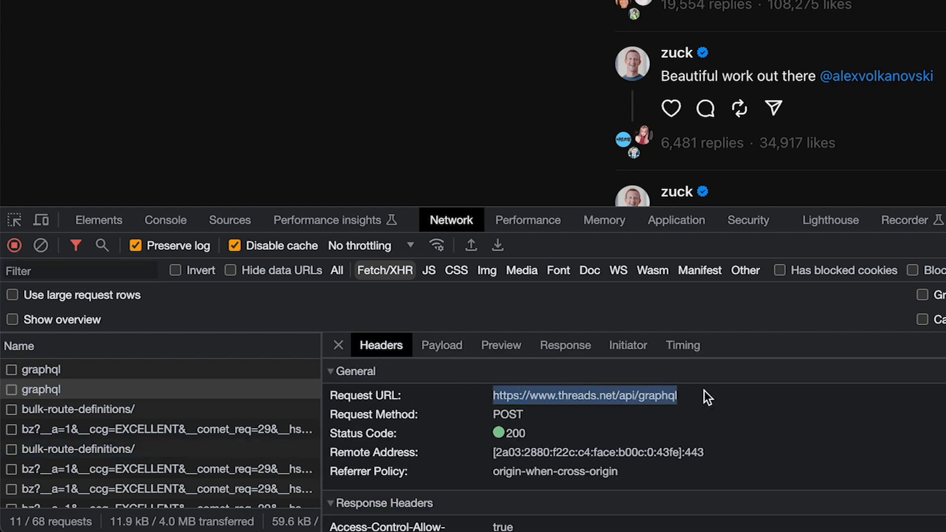
left_click(500, 344)
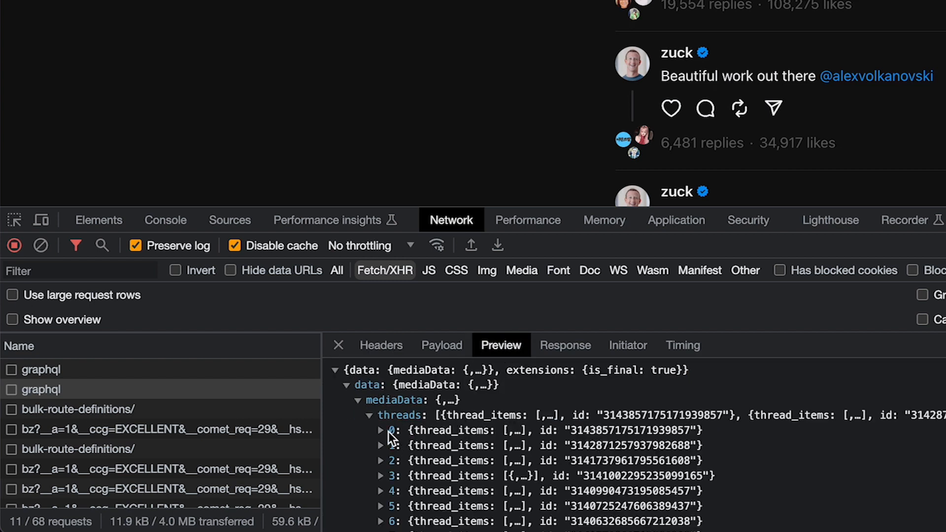
Step: Expand threads > thread_items > post to reveal captions, like counts and image_versions2 candidates
left_click(380, 430)
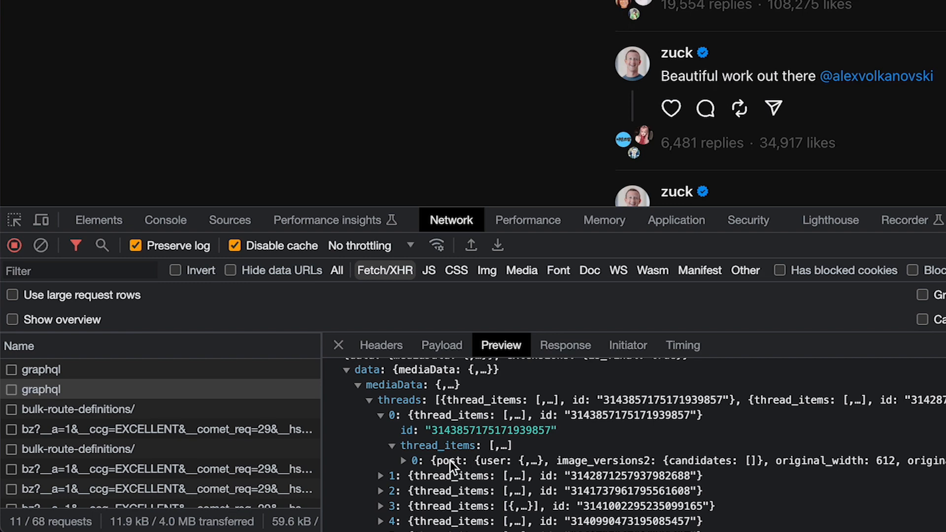
left_click(404, 460)
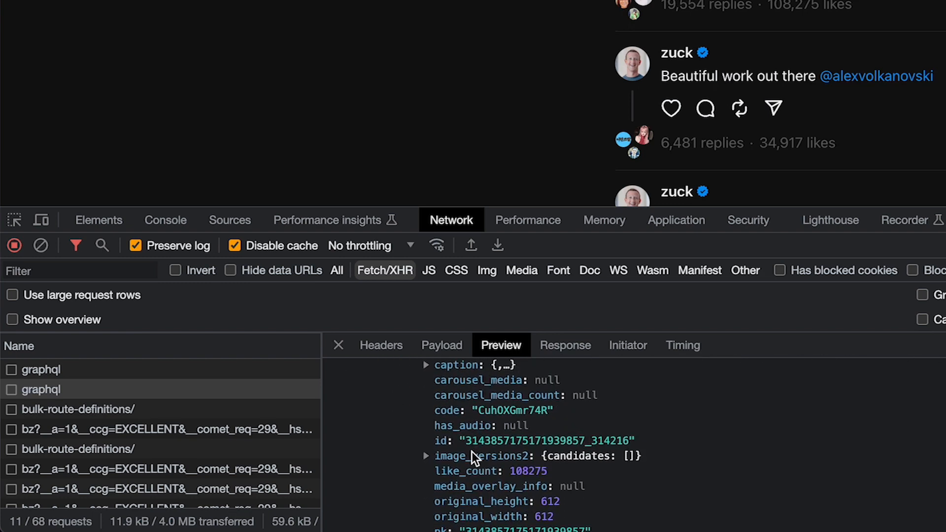
left_click(425, 455)
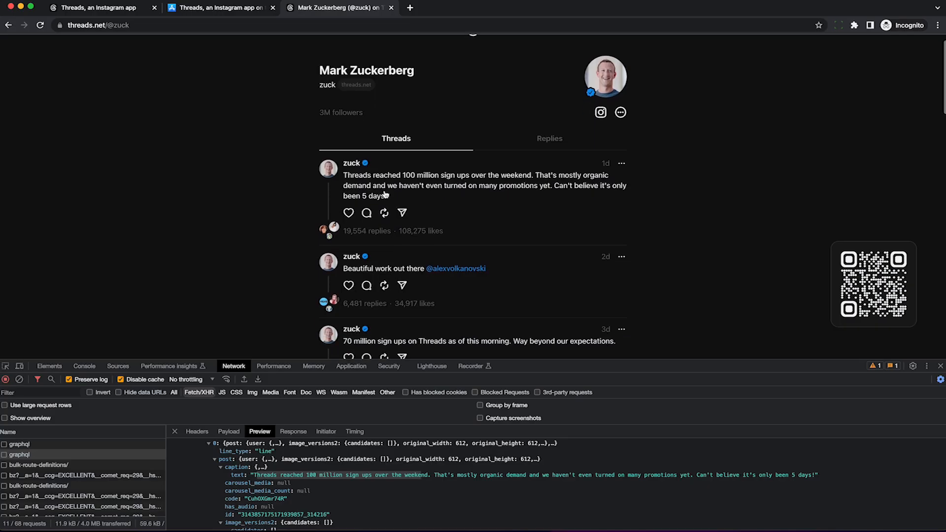
scroll("down", 3)
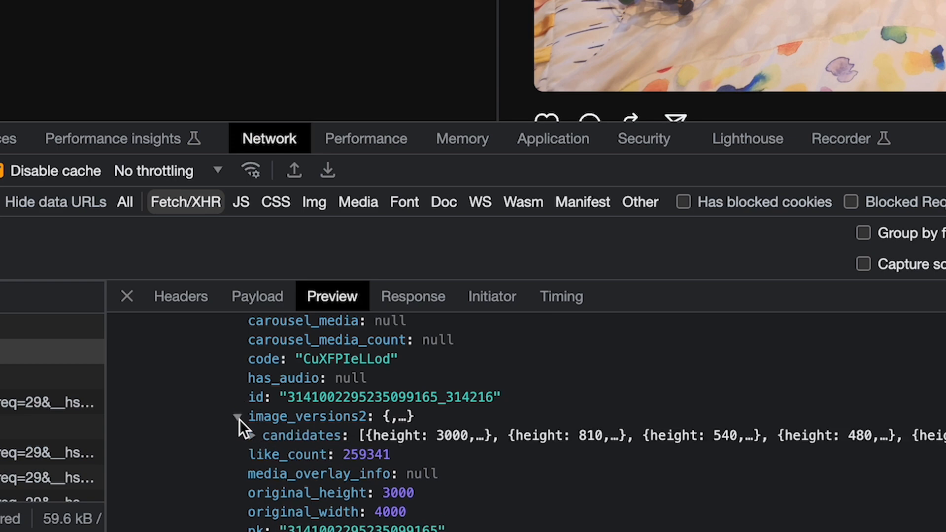
left_click(263, 435)
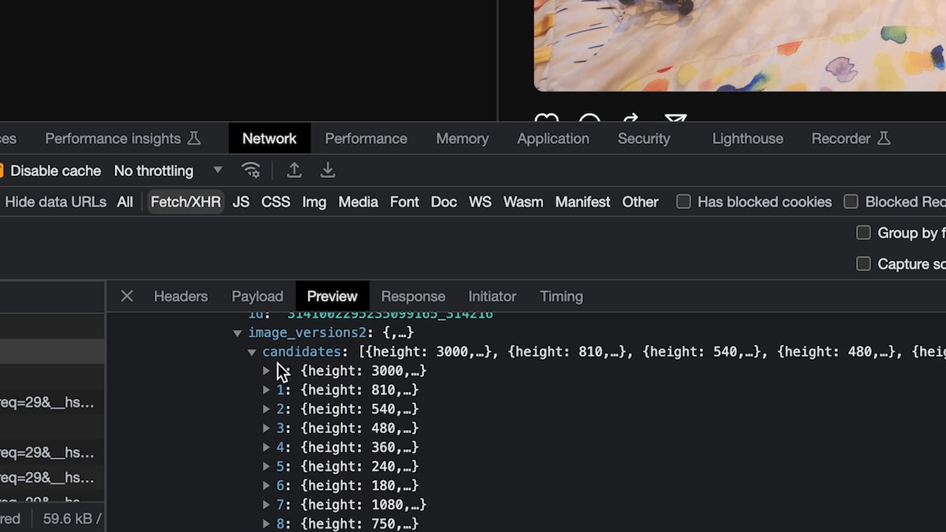
left_click(265, 370)
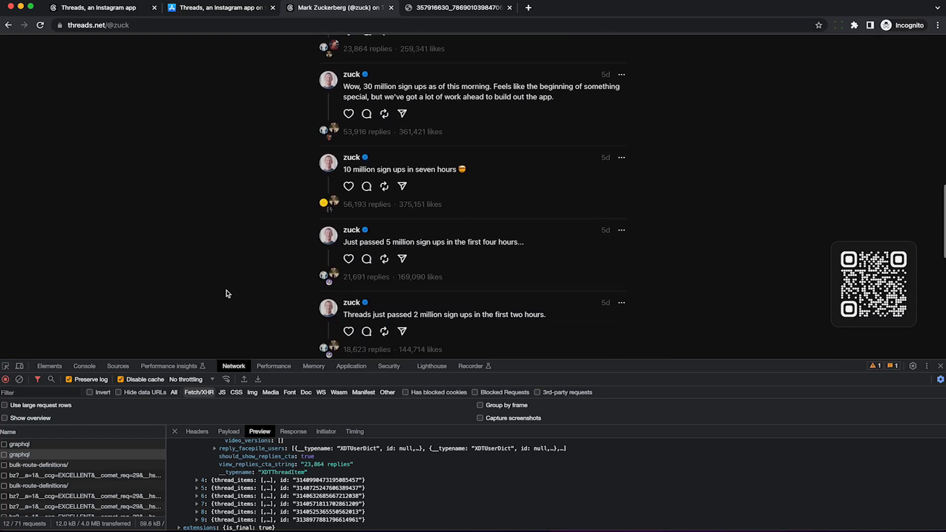
scroll("down", 3)
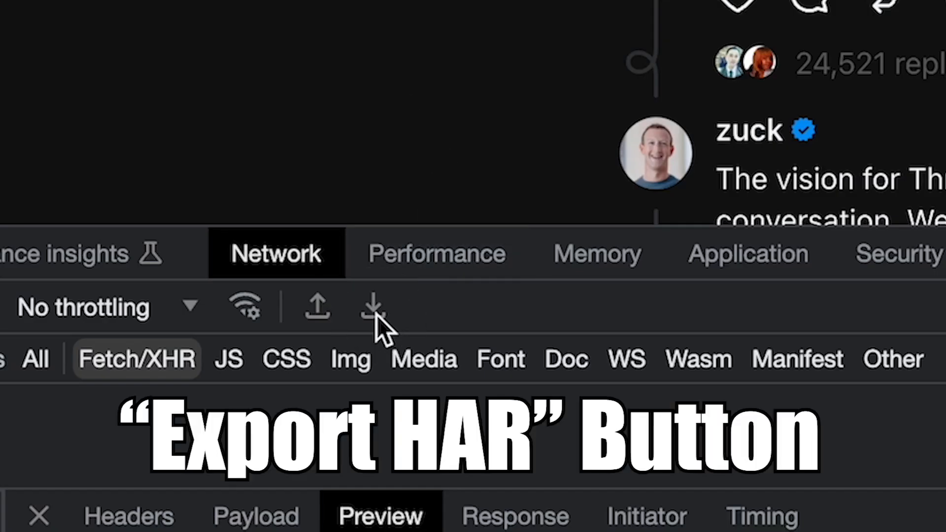
Step: Export the captured network requests as a HAR file
left_click(372, 306)
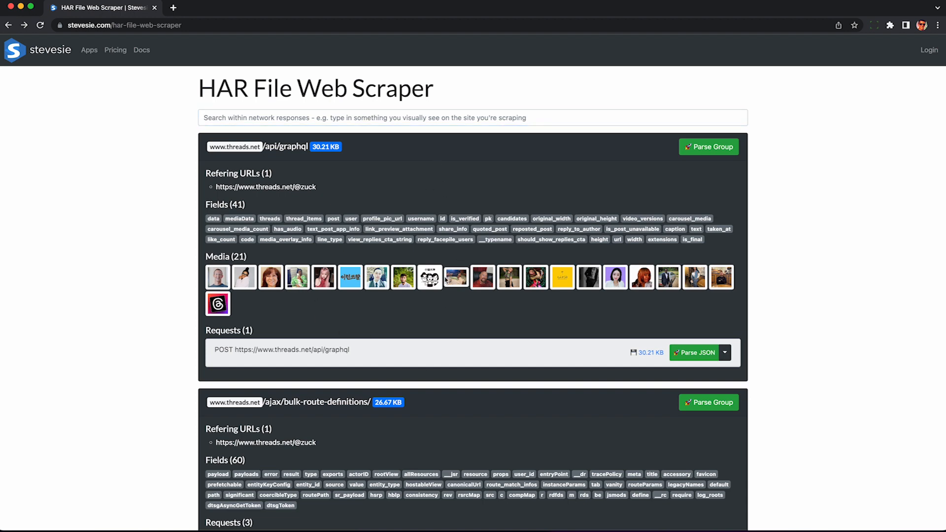
Step: Parse the threads.net graphql POST response into suggested tables of threads and thread items
left_click(694, 352)
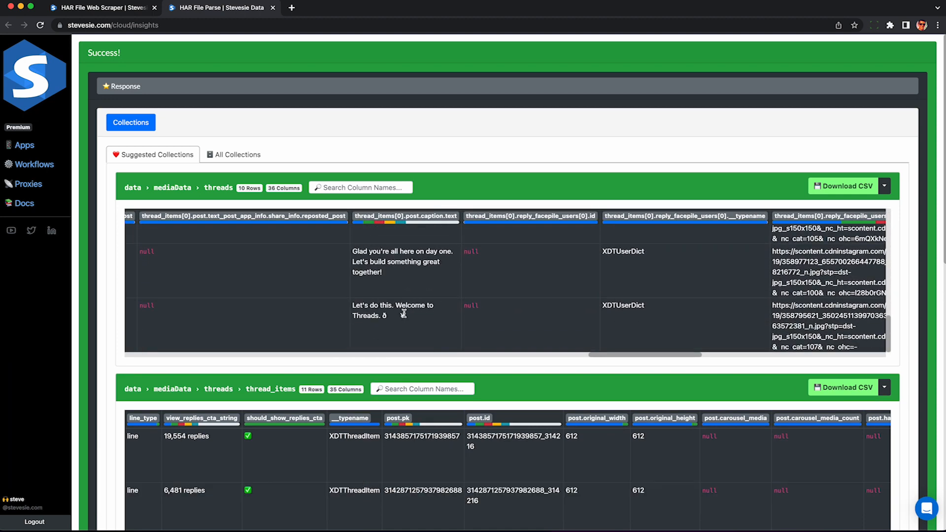
scroll("right", 3)
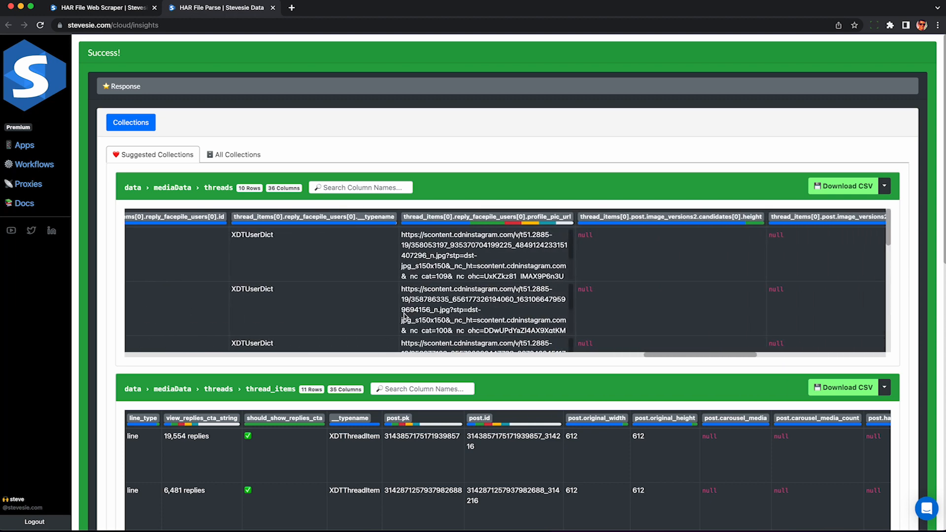
scroll("right", 3)
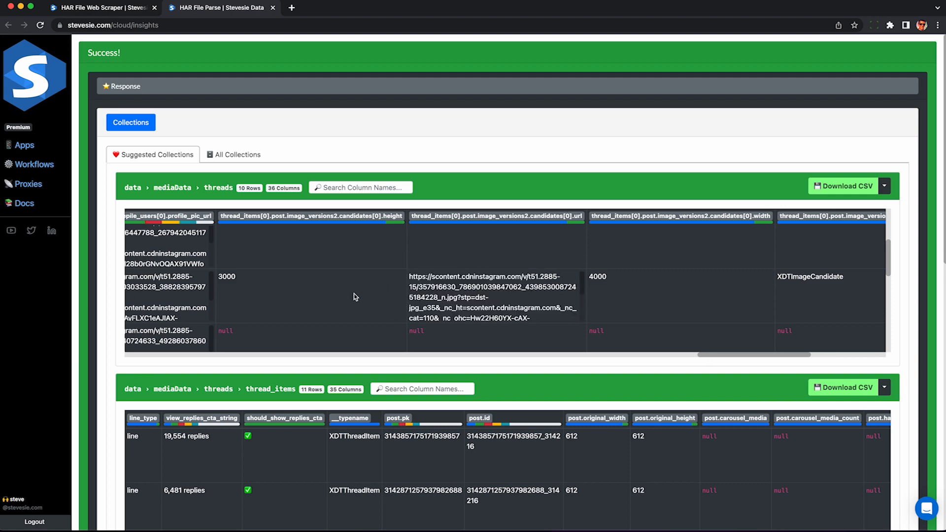
scroll("right", 3)
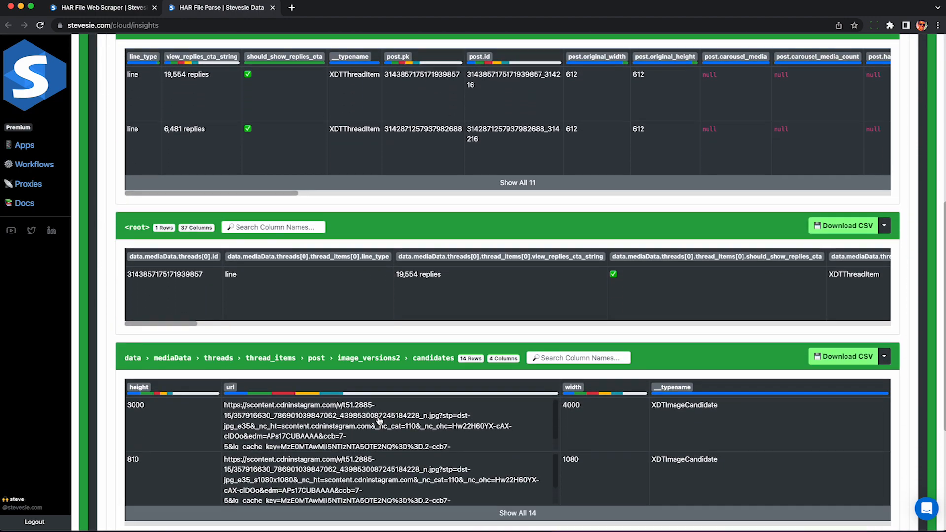
scroll("down", 3)
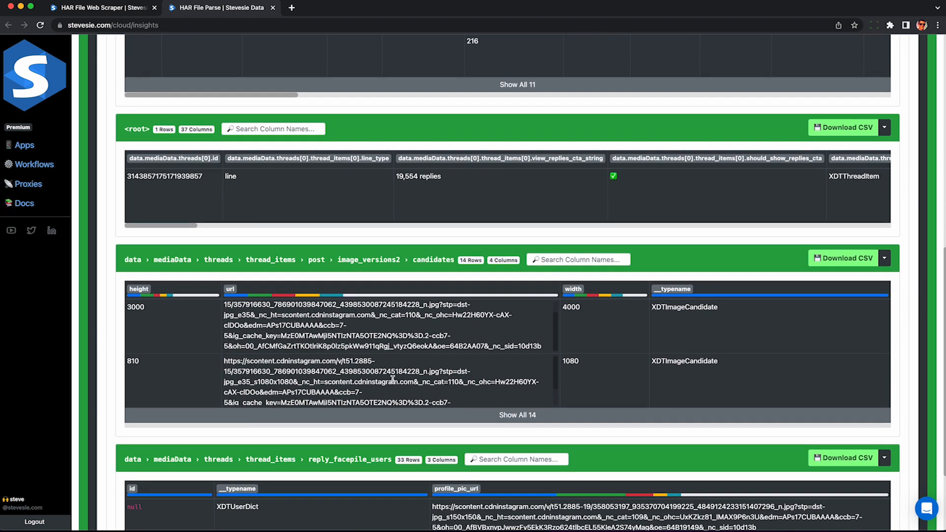
scroll("down", 3)
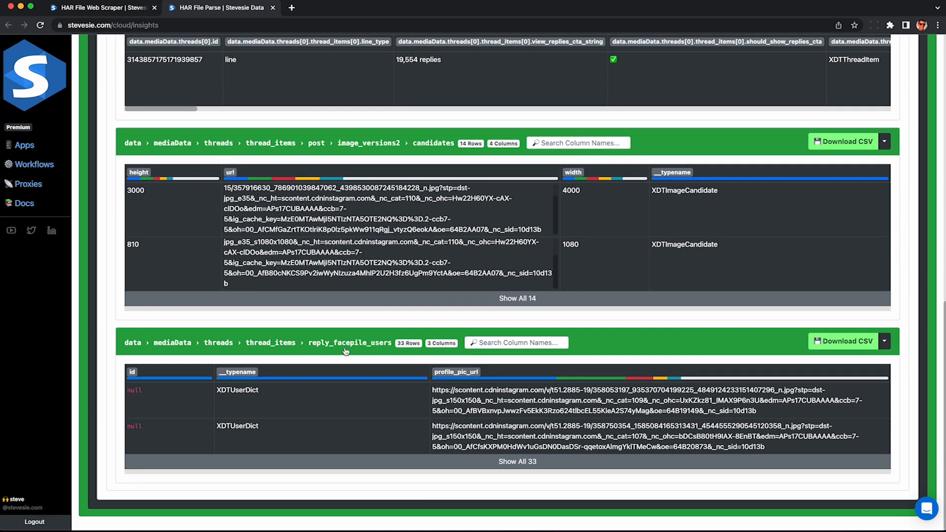